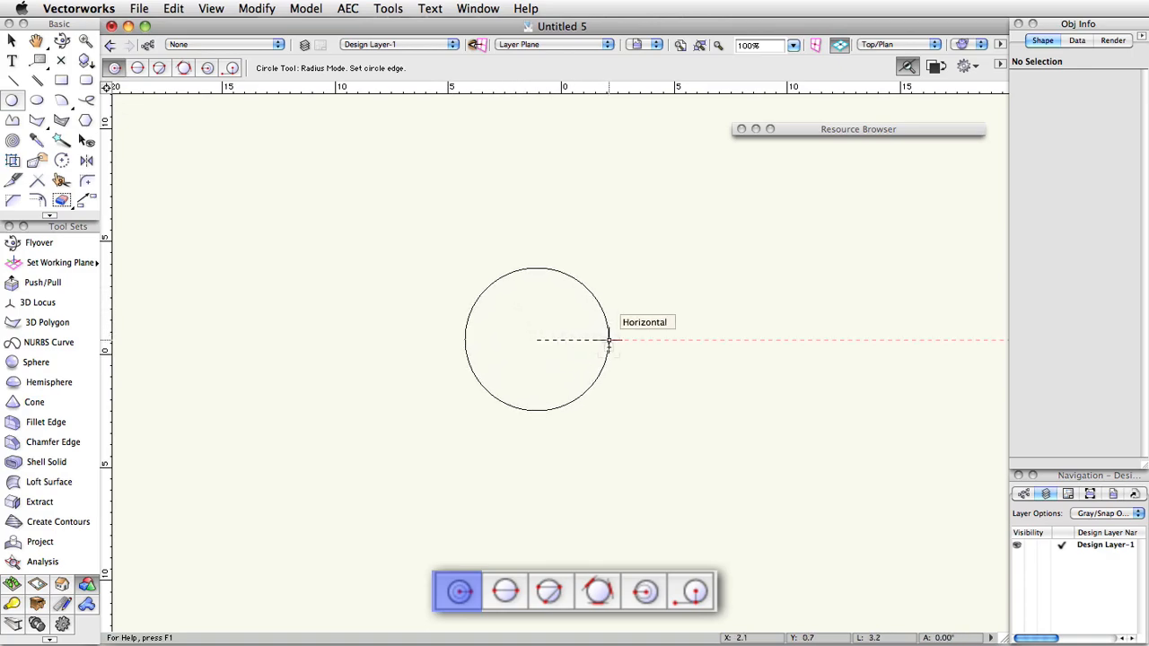
Draw a circle of radius 3.5 from a centre point in the middle of the blank drawing.
left_click(610, 341)
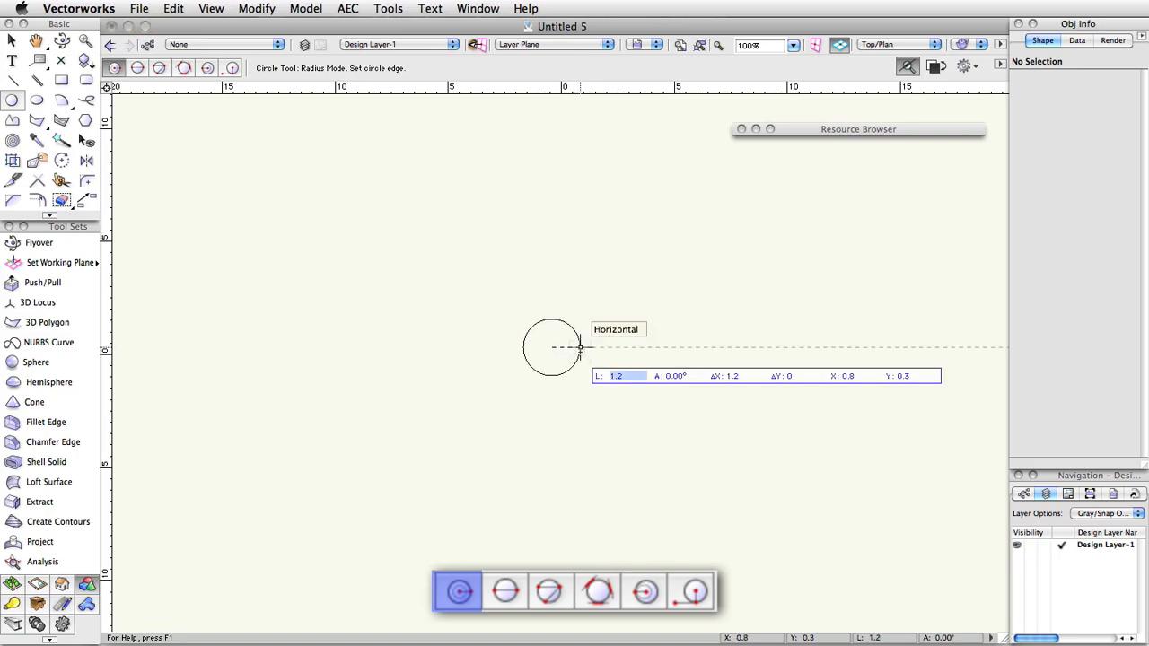
type("3.5")
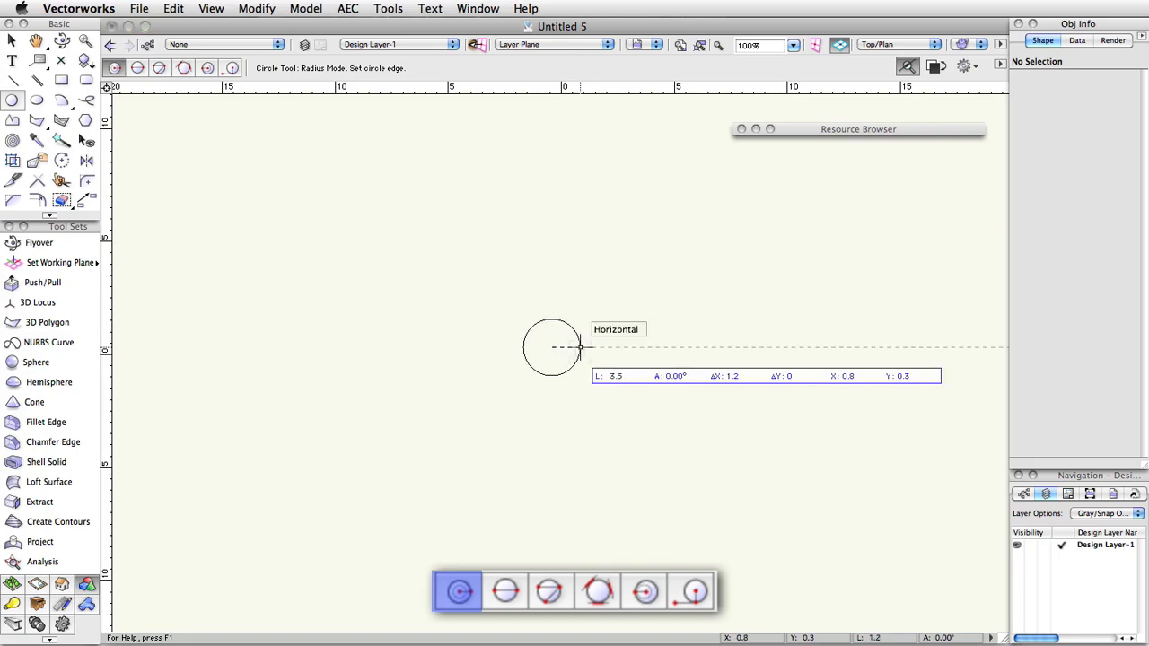
mouse_move(578, 359)
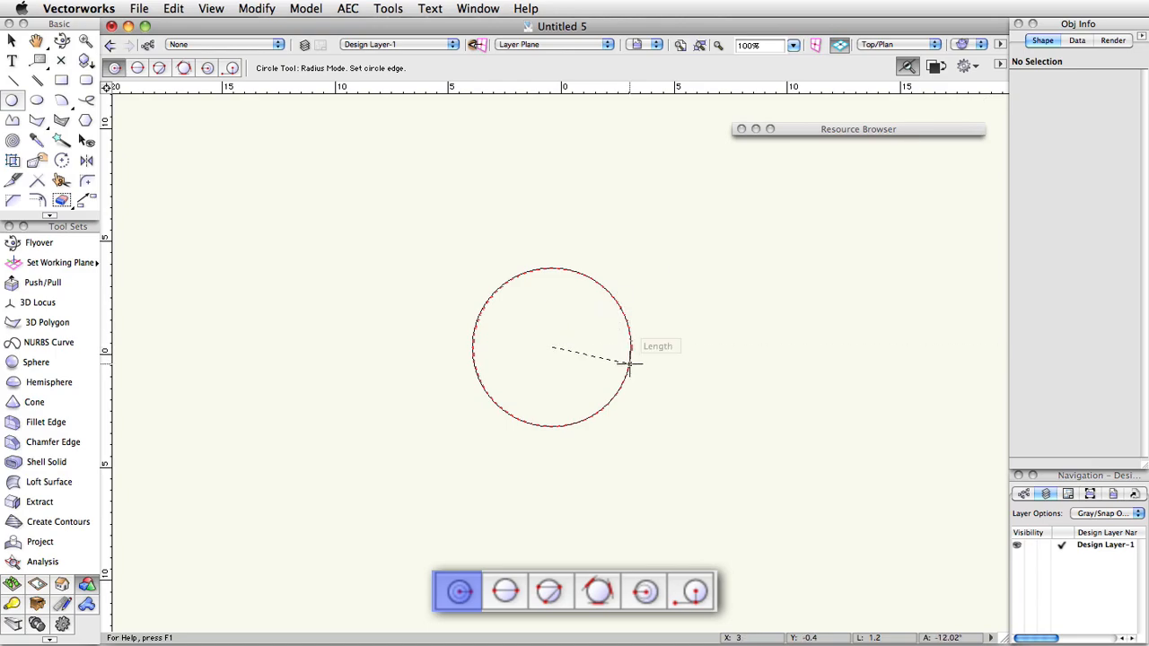
left_click(631, 348)
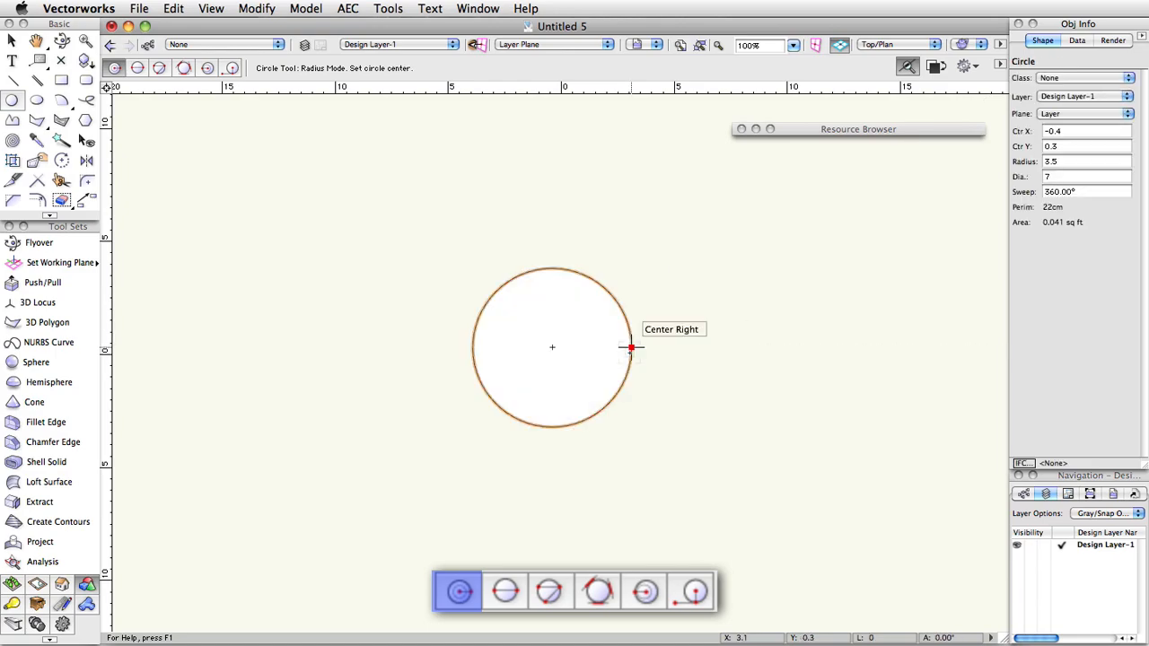
left_click(505, 591)
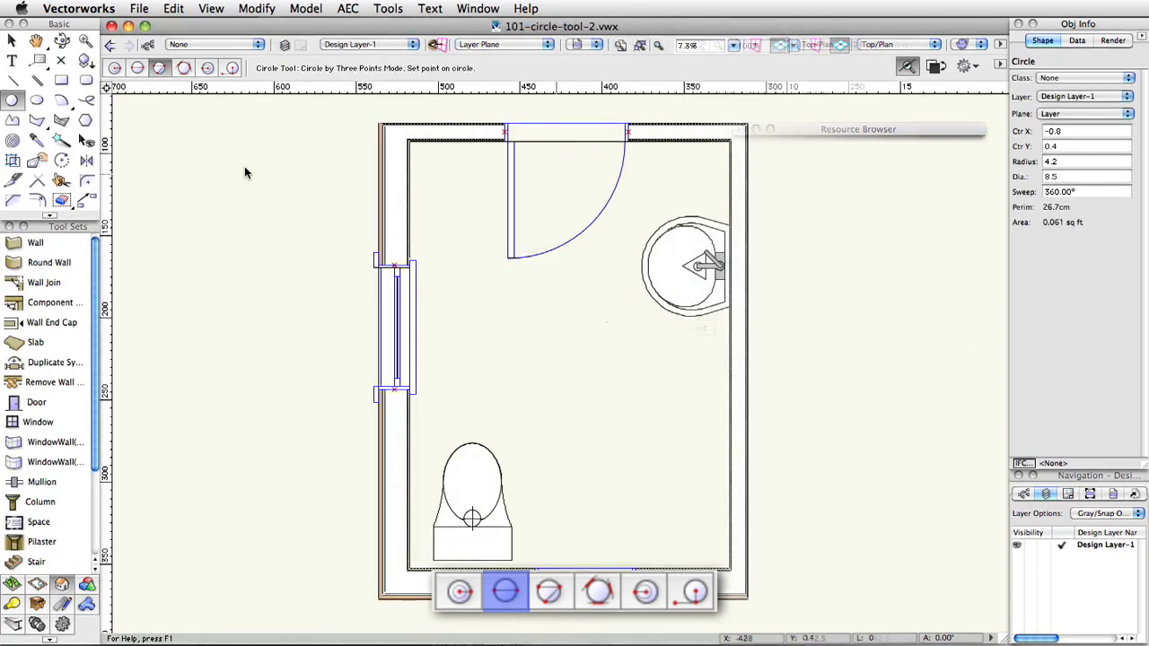
Draw a circle through three points placed on the toilet and the sink's edge.
left_click(550, 591)
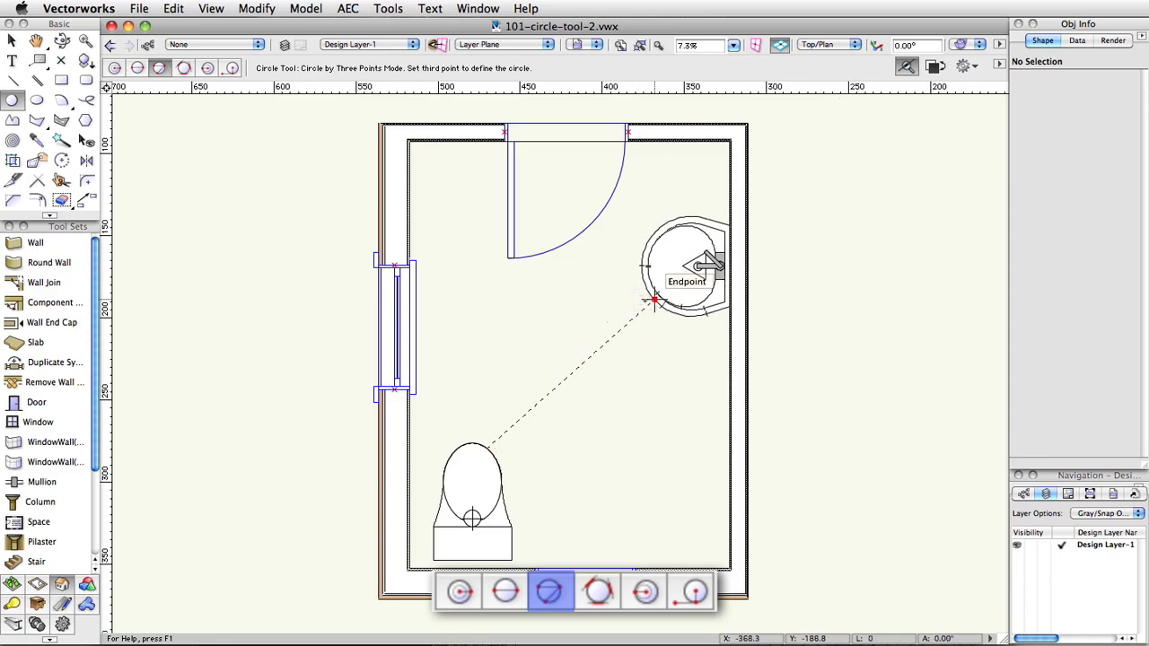
left_click(656, 301)
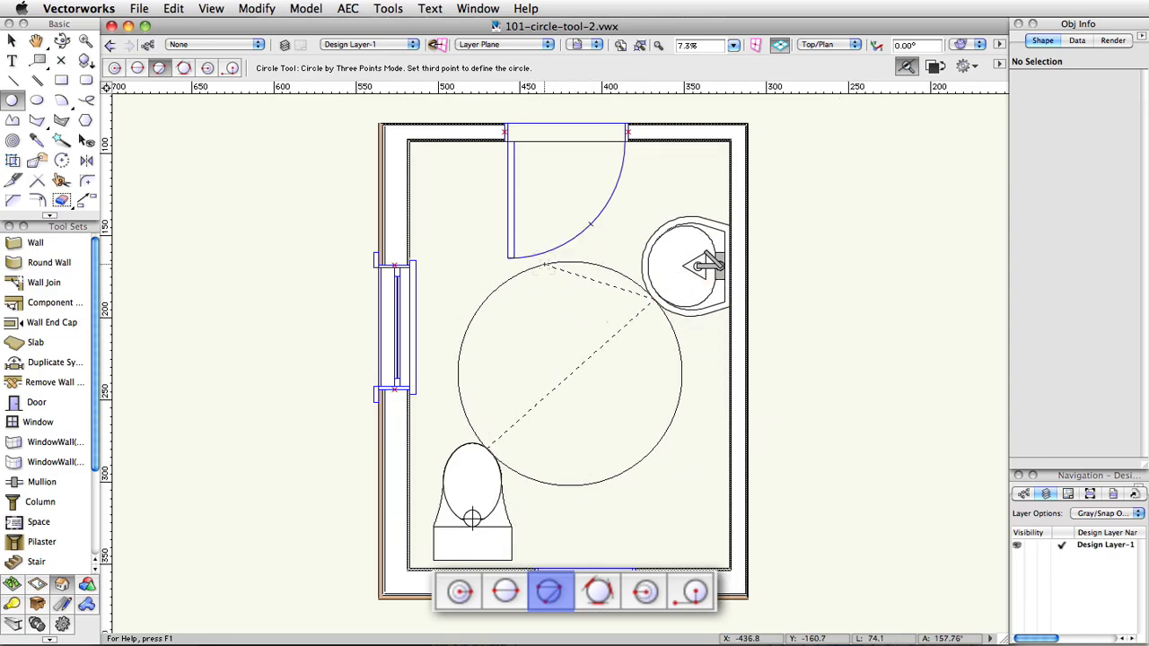
left_click(546, 268)
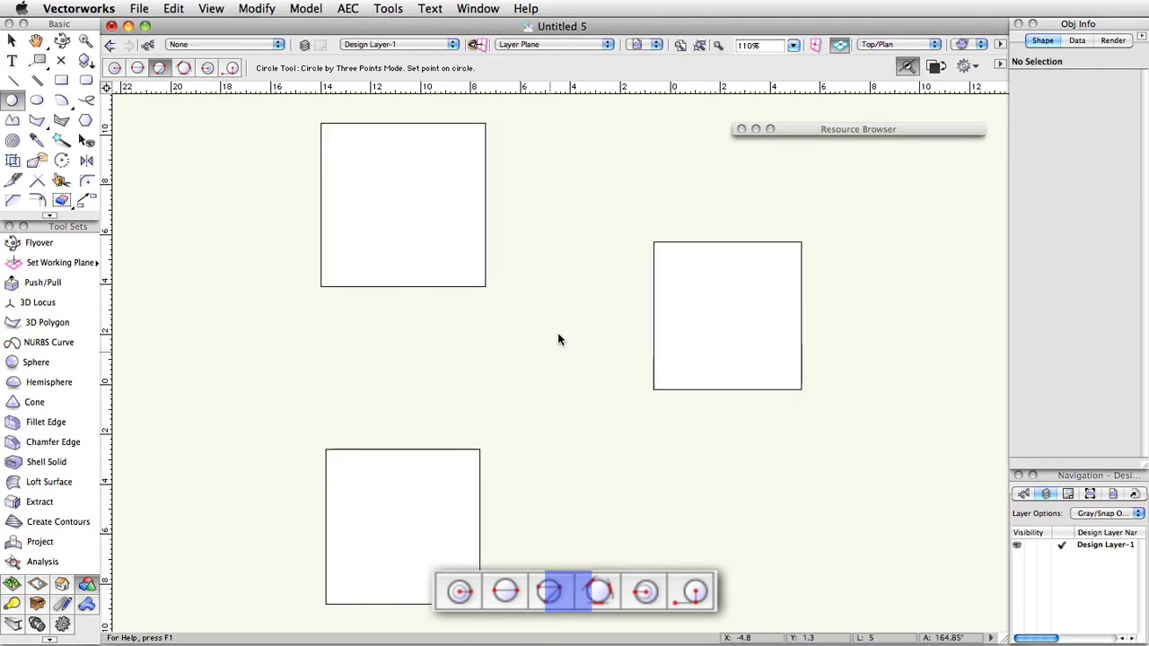
Fit a circle tangent to an edge of each square, placed in the region between them.
left_click(598, 591)
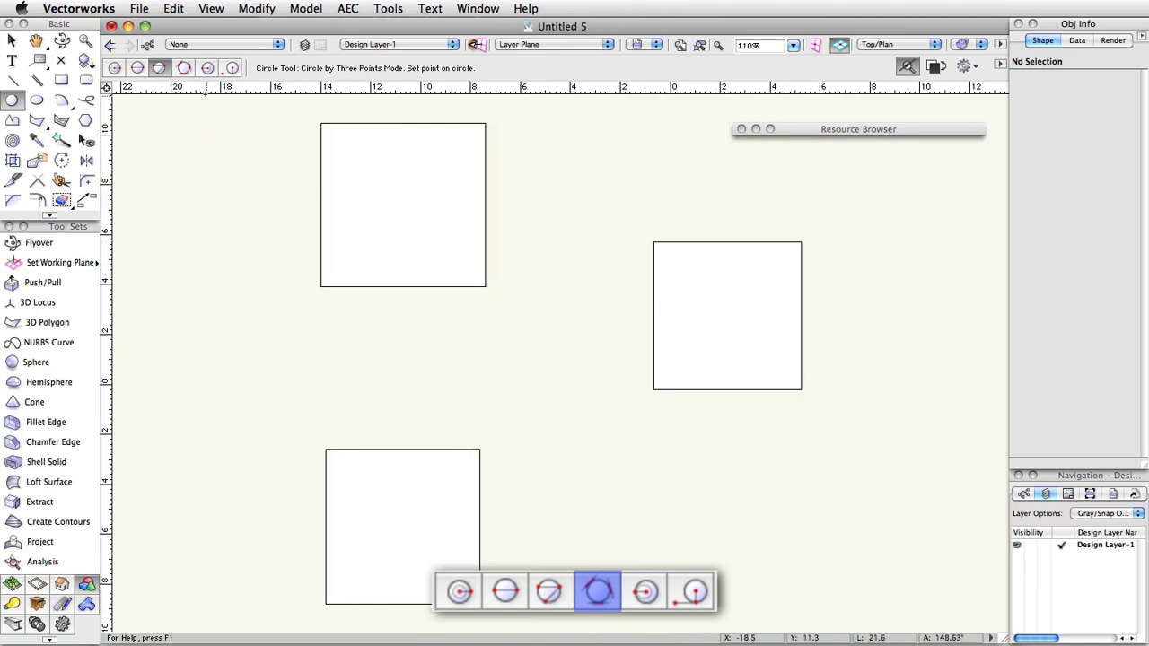
left_click(183, 68)
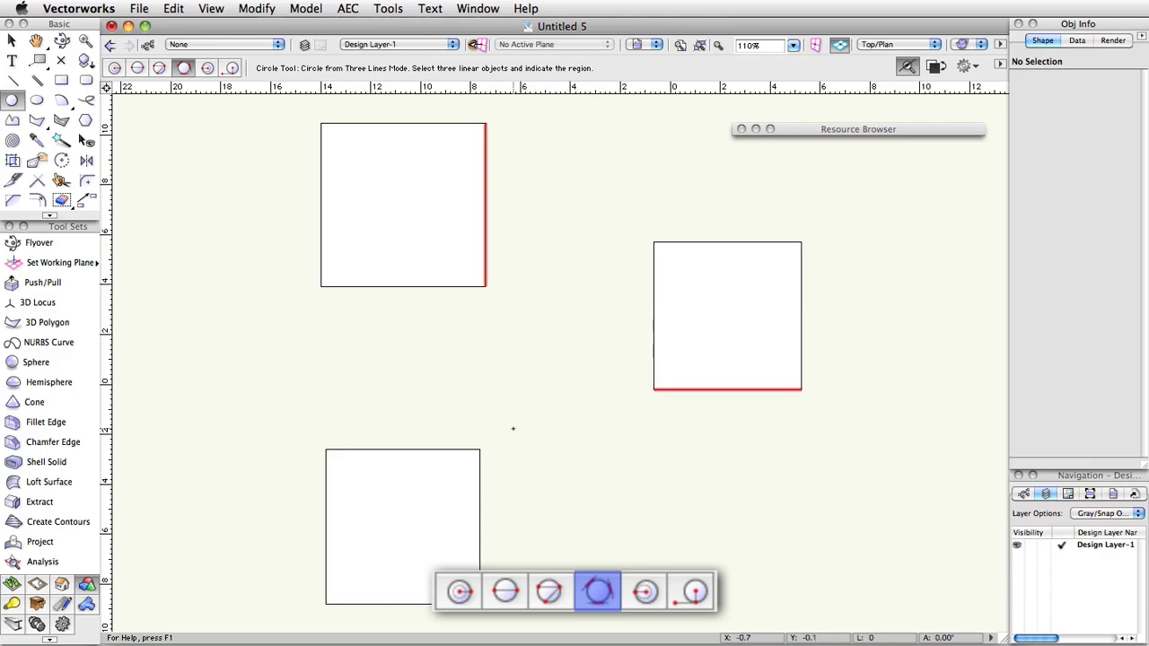
left_click(514, 420)
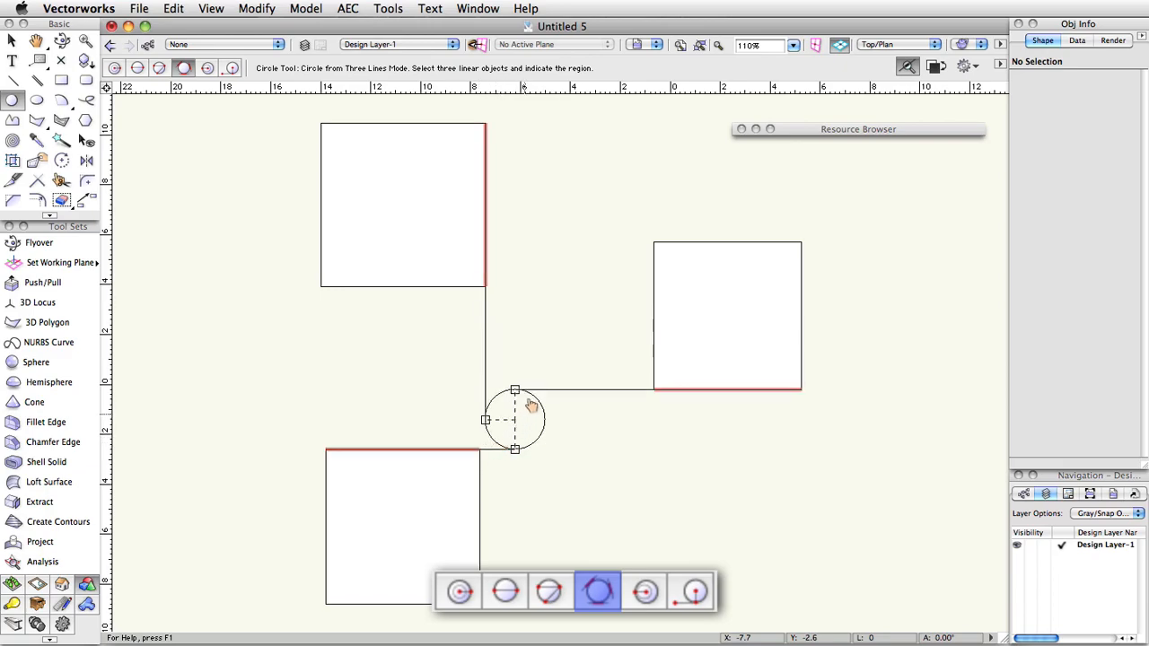
mouse_move(575, 419)
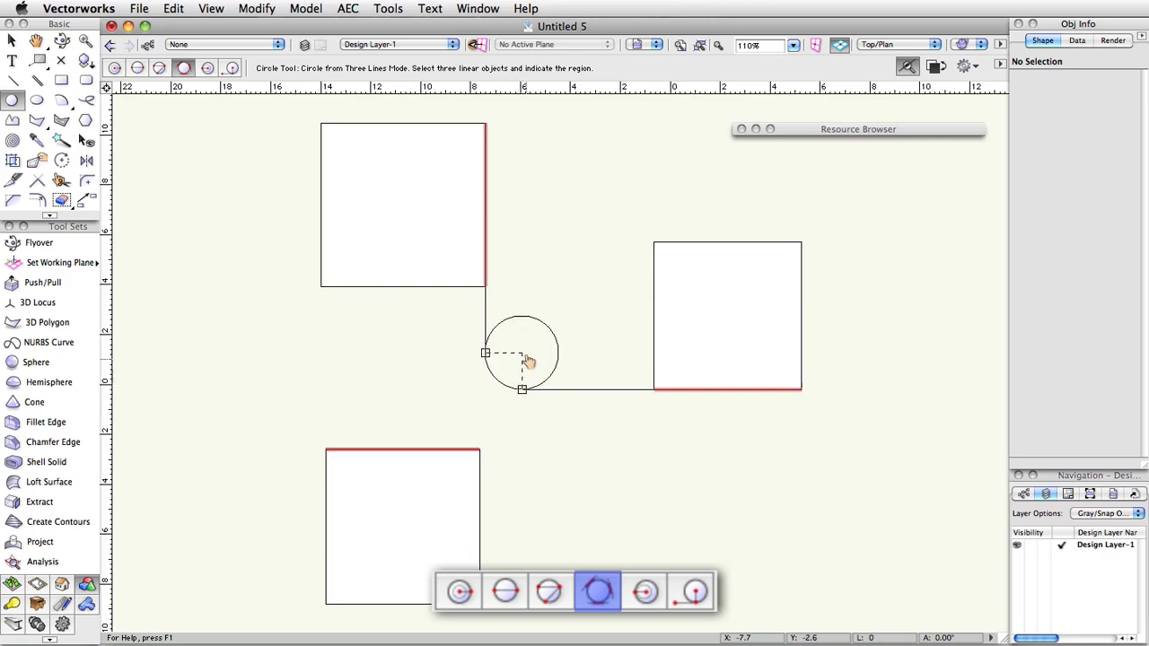
left_click(537, 338)
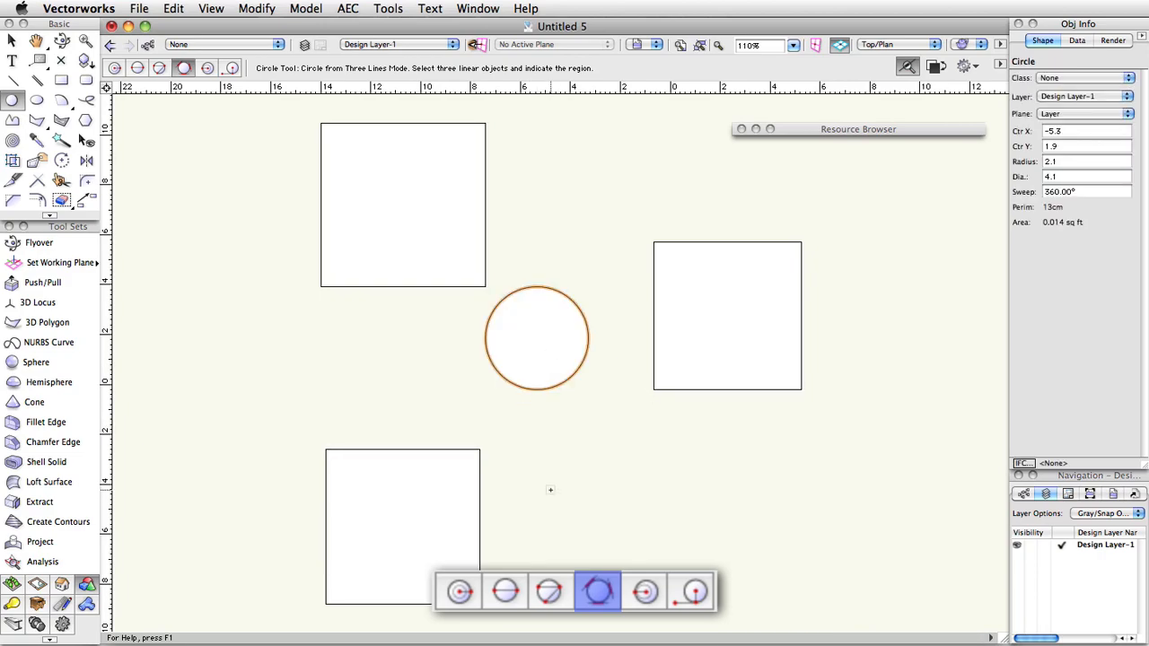
mouse_move(546, 483)
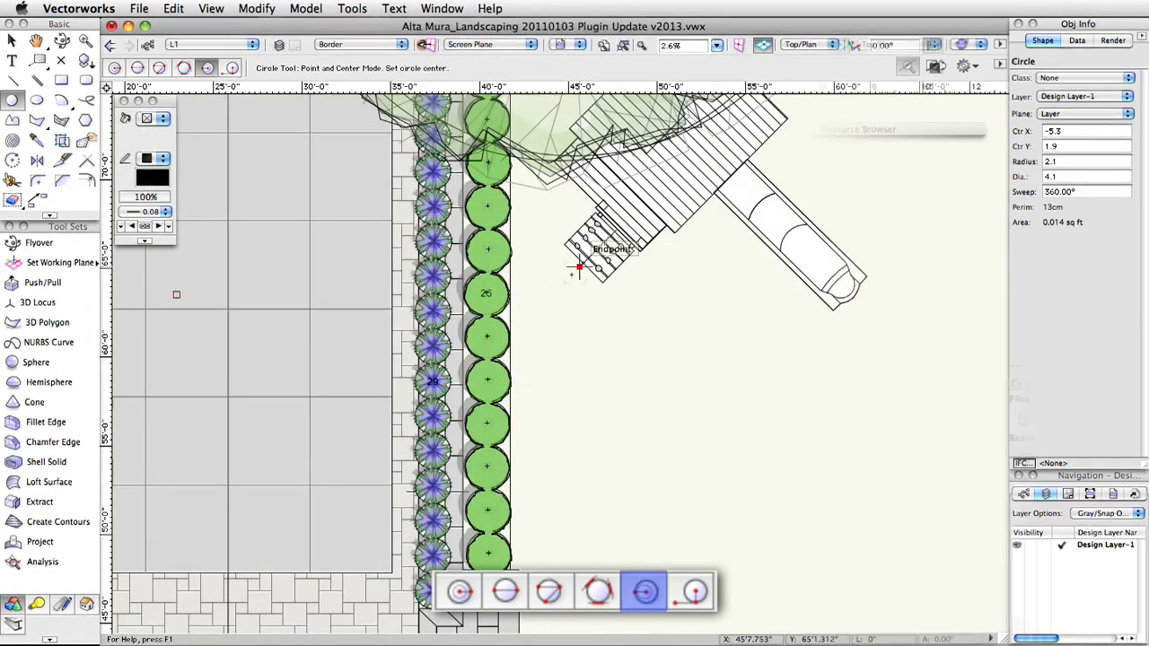
Draw a chain of touching centre-and-point circles beside the row of green plants.
left_click(561, 284)
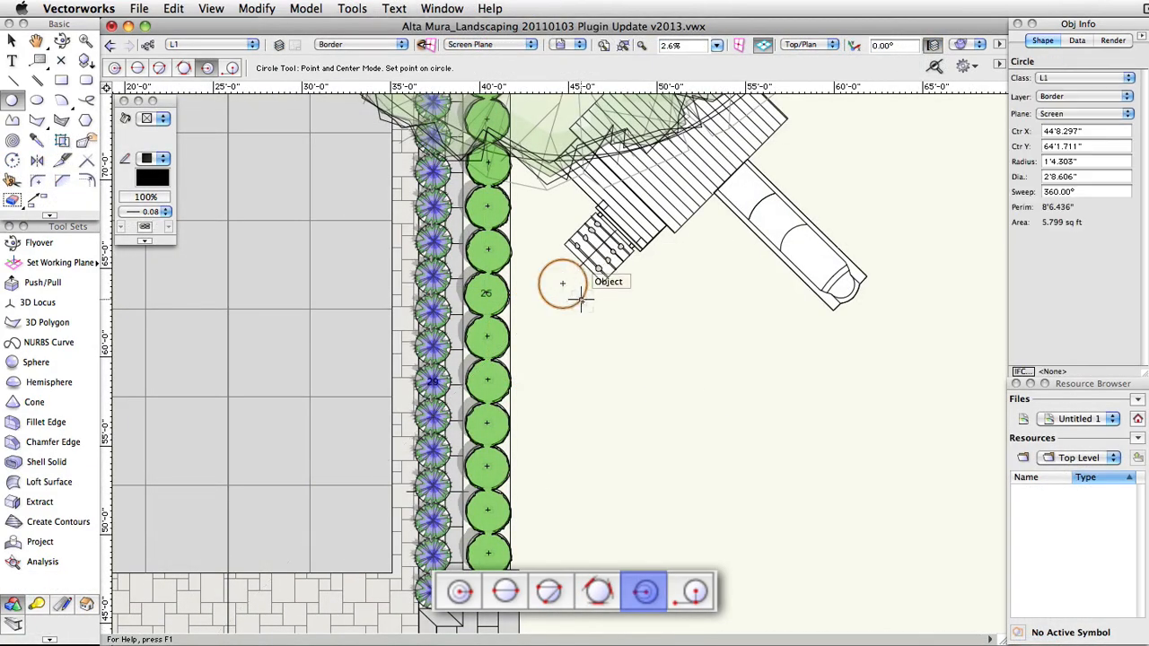
mouse_move(596, 314)
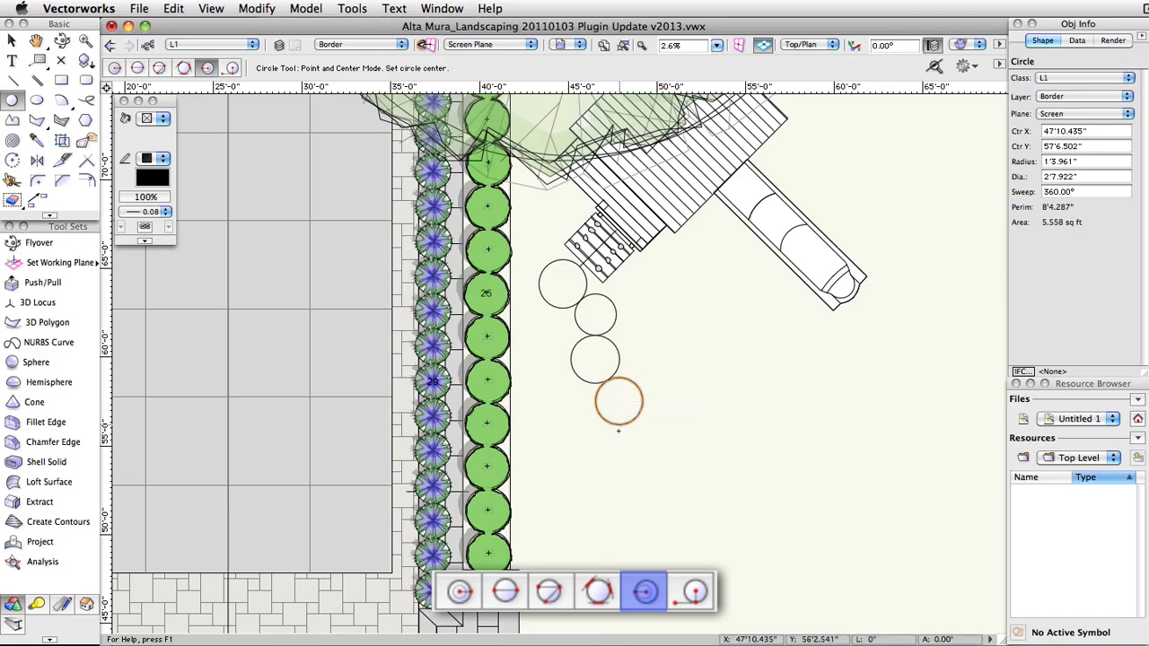
mouse_move(619, 440)
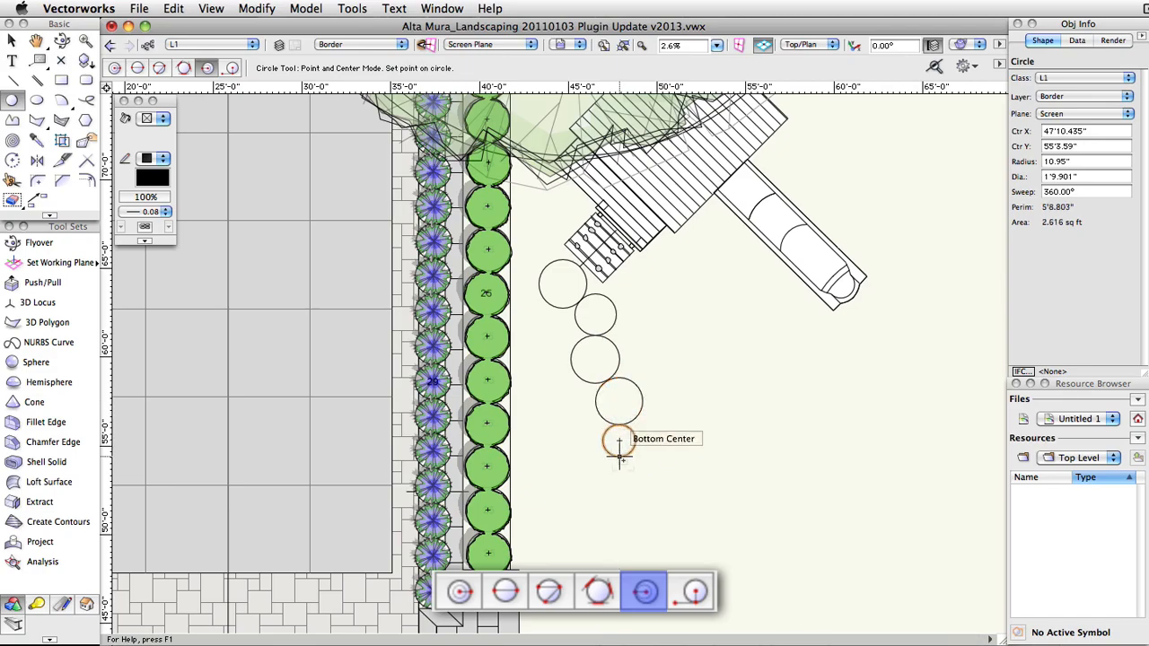
left_click(621, 438)
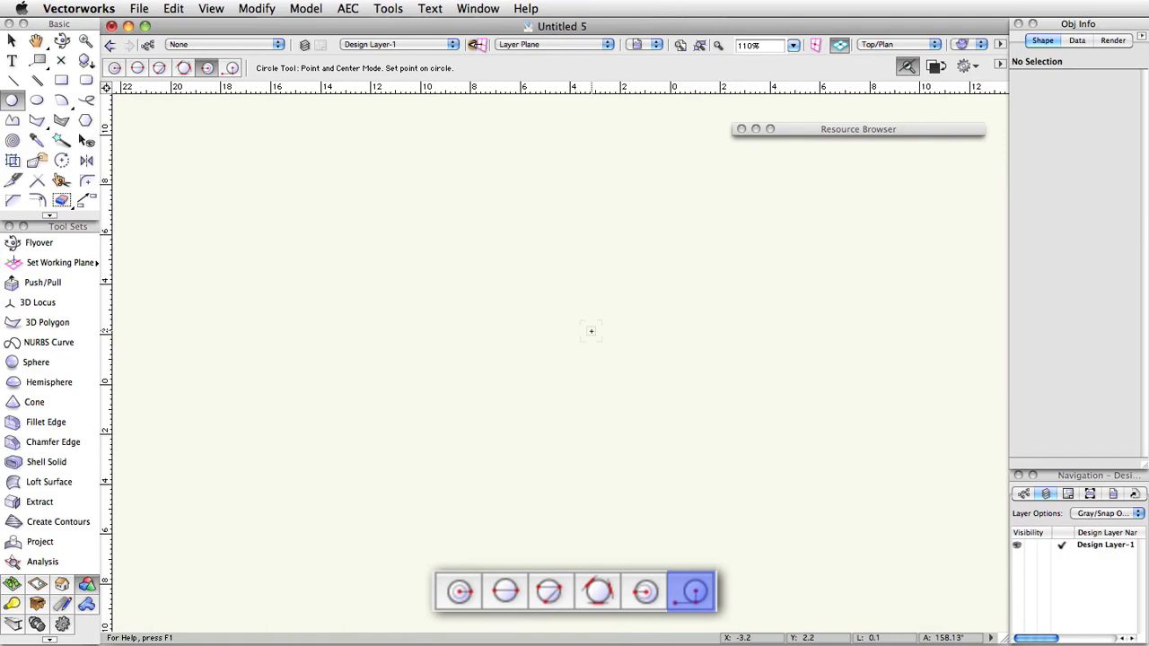
Draw a circle from a tangent point on the vertical line and a centre point.
left_click(230, 68)
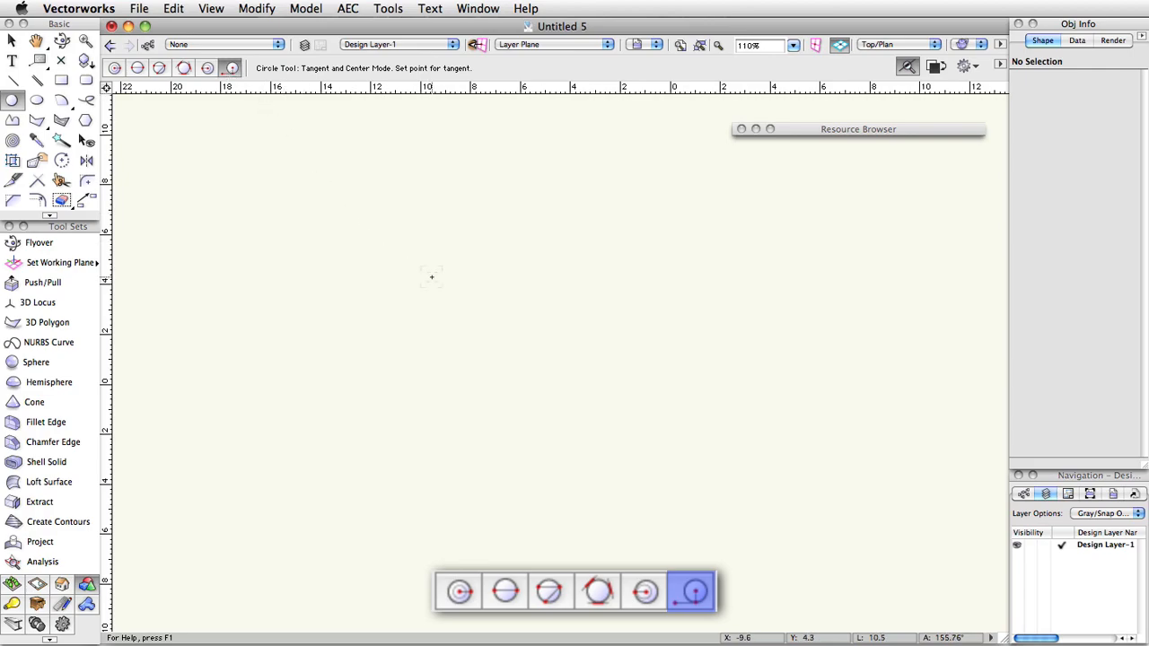
mouse_move(431, 442)
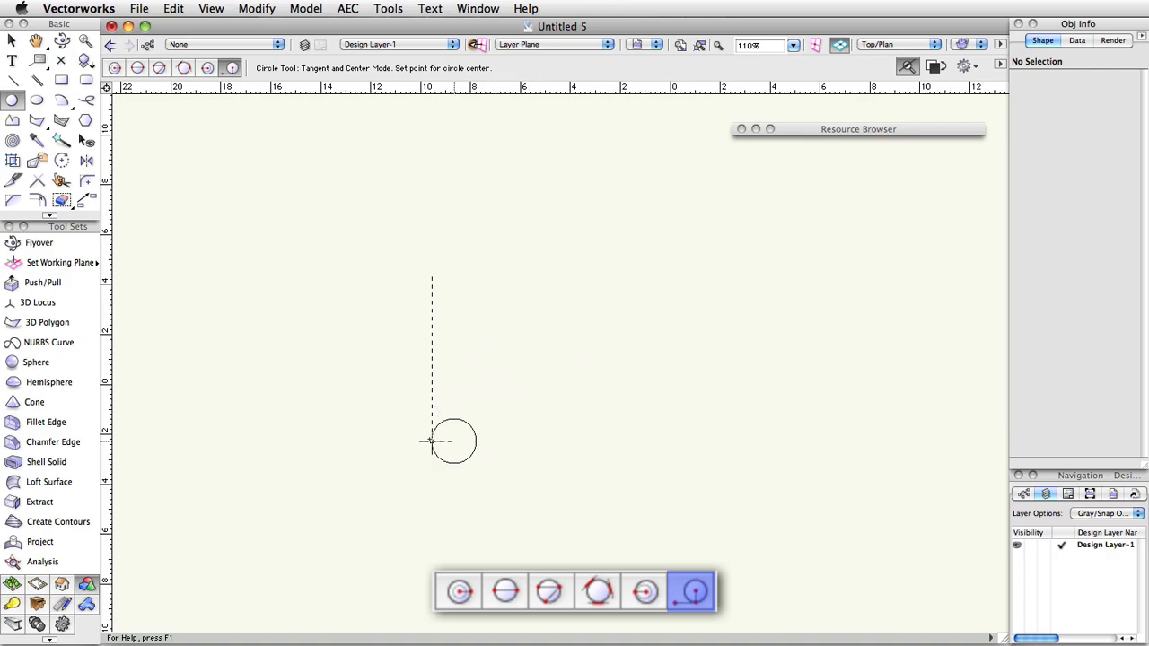
mouse_move(429, 442)
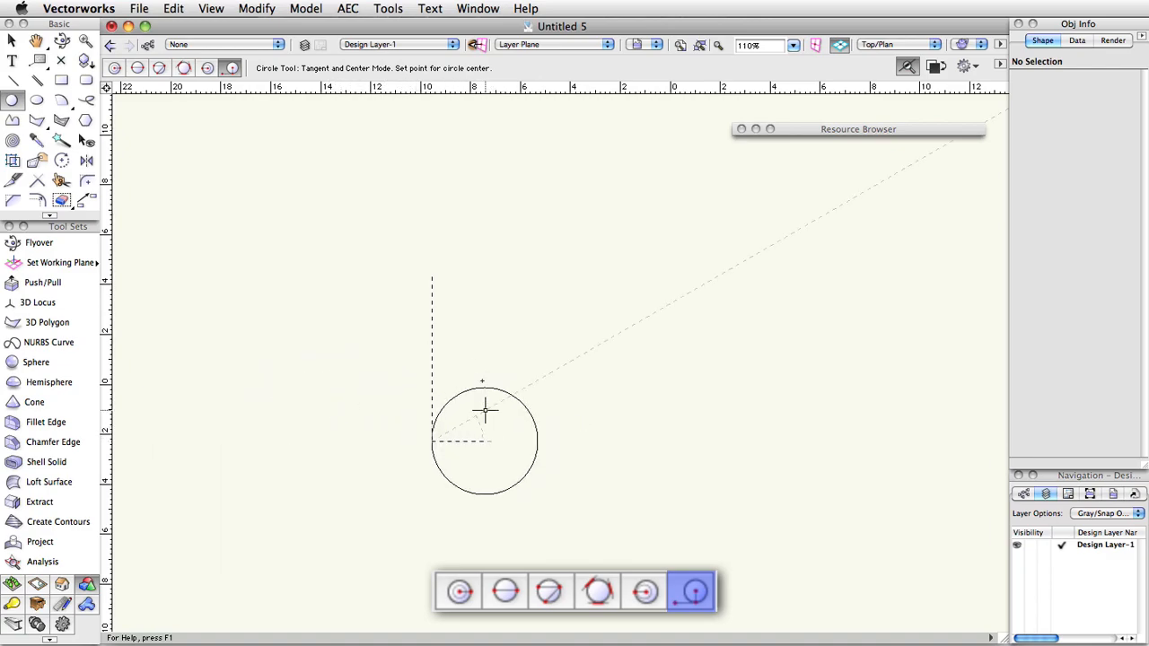
mouse_move(510, 424)
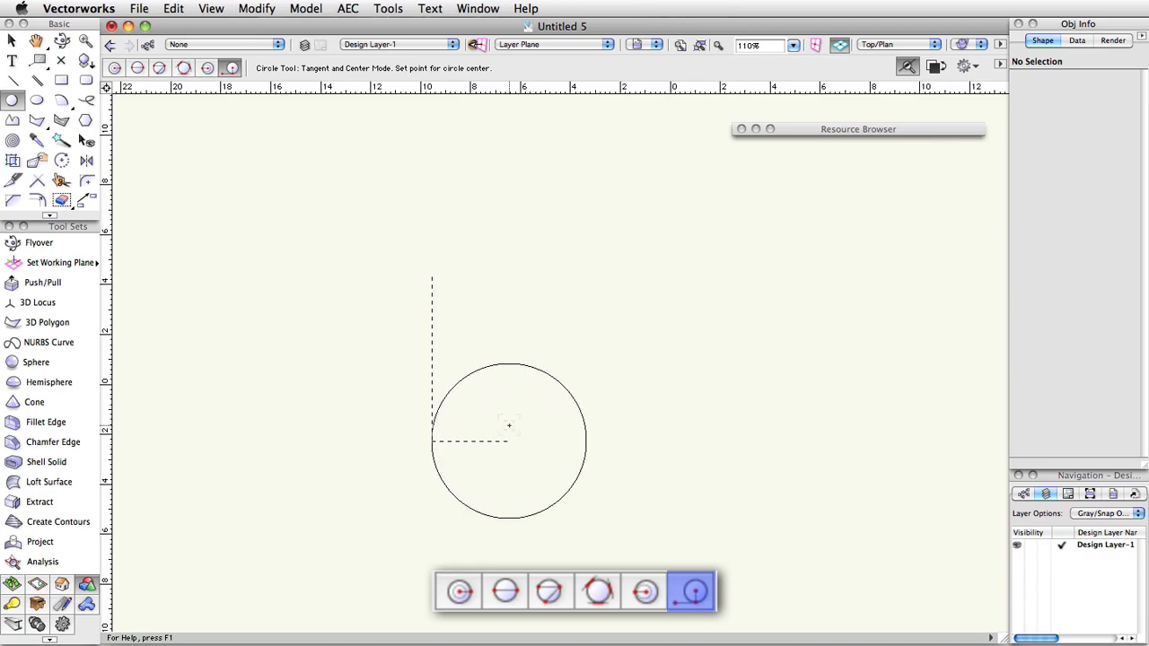
left_click(510, 424)
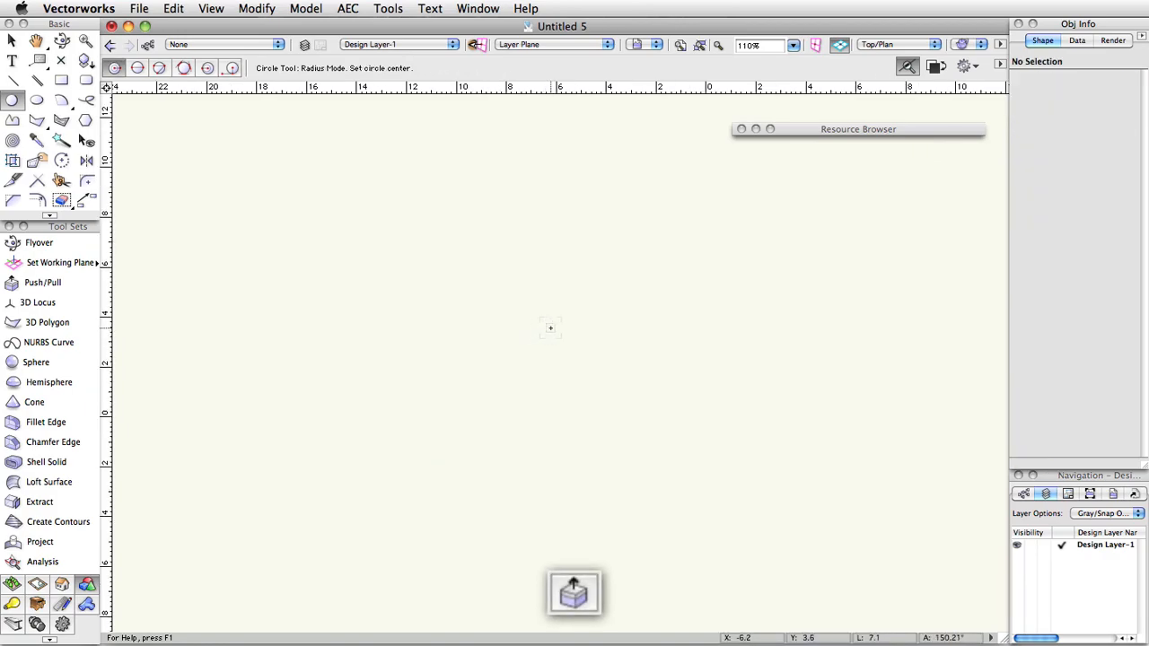
Extrude the small circle profile upward into a cylinder beside the larger one.
left_click(550, 327)
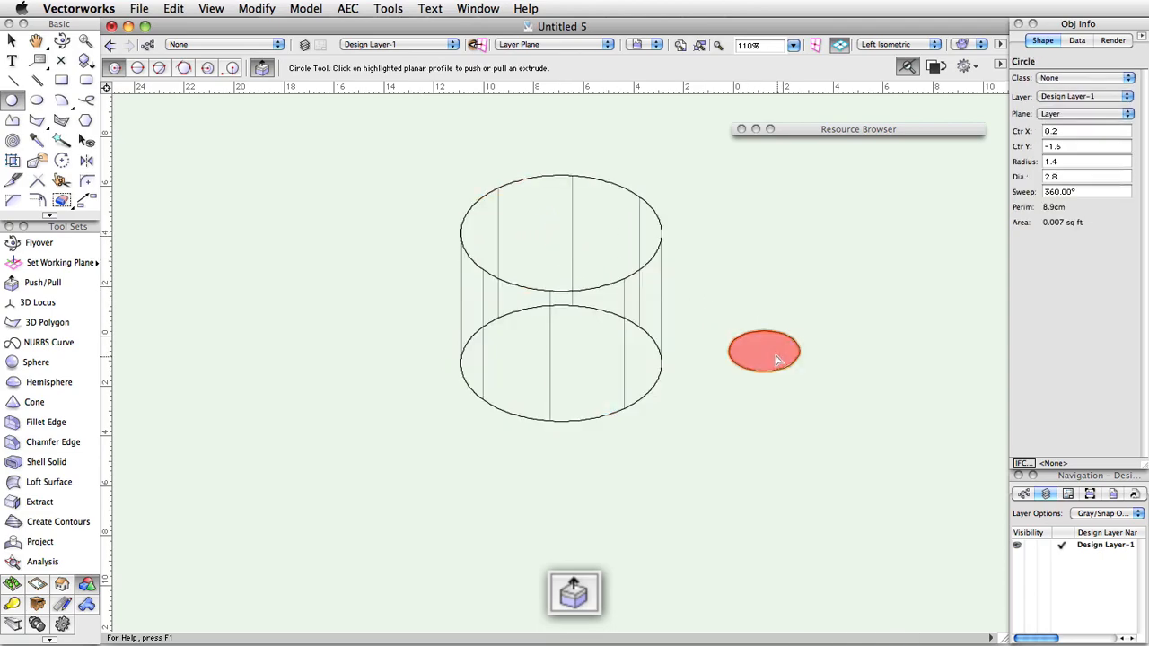
left_click(763, 351)
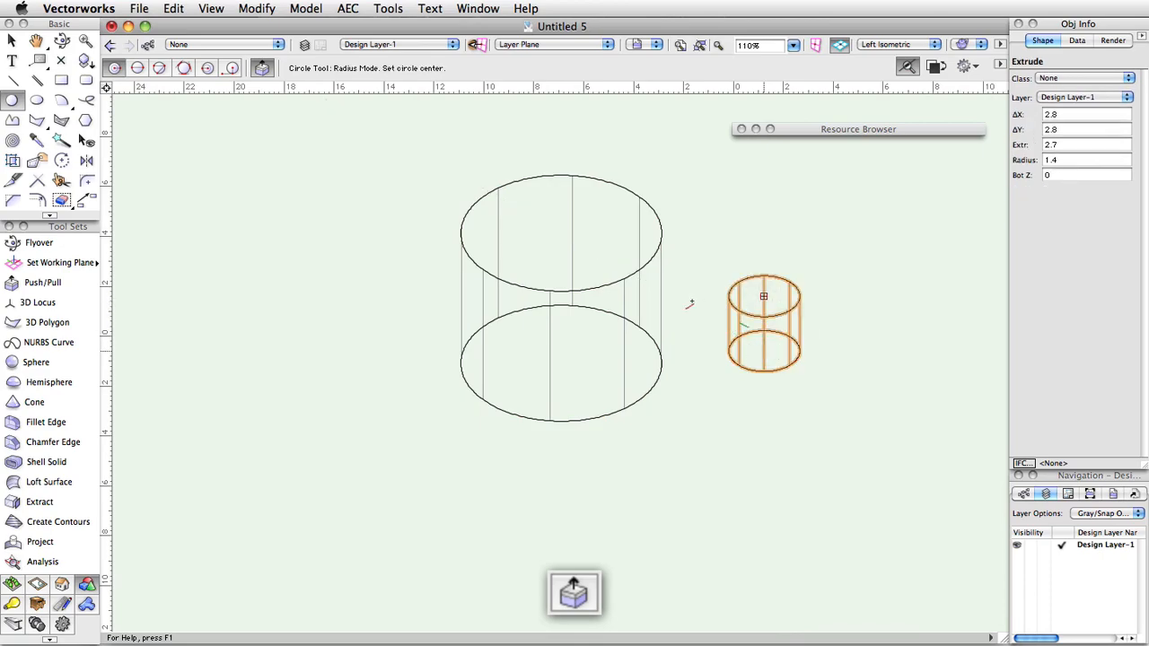